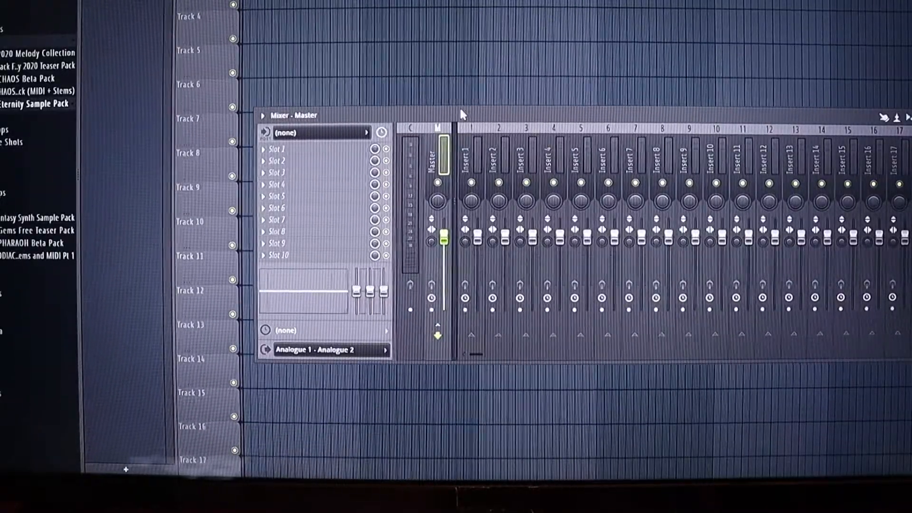
# - Link the Master mixer fader to the controller from its context menu
pyautogui.rightClick(443, 238)
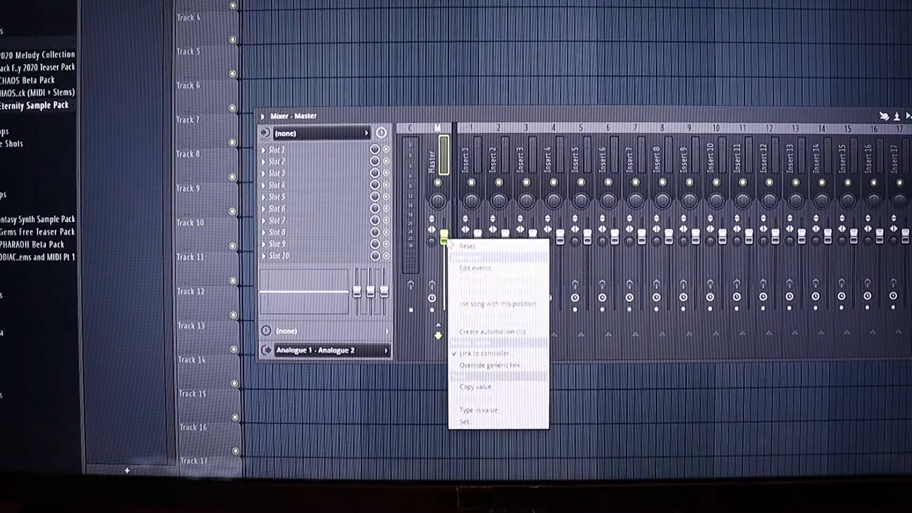
pyautogui.moveTo(491, 365)
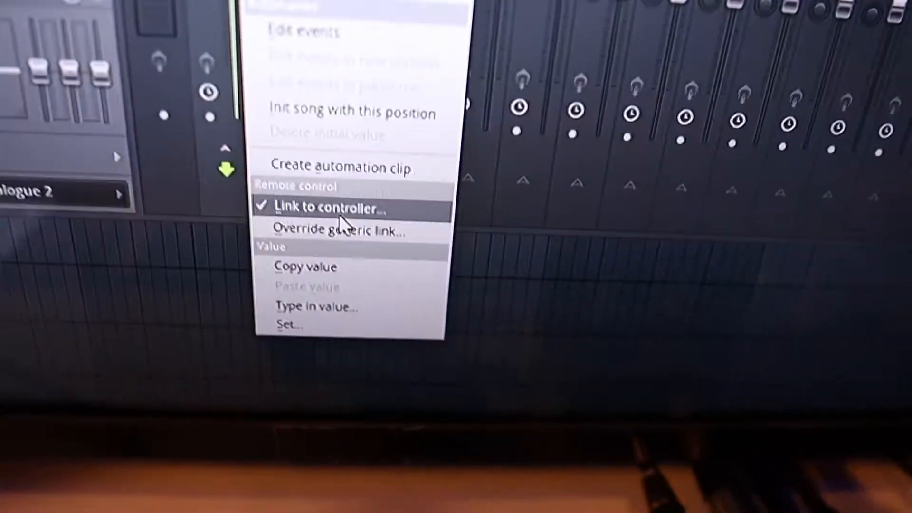
pyautogui.click(329, 208)
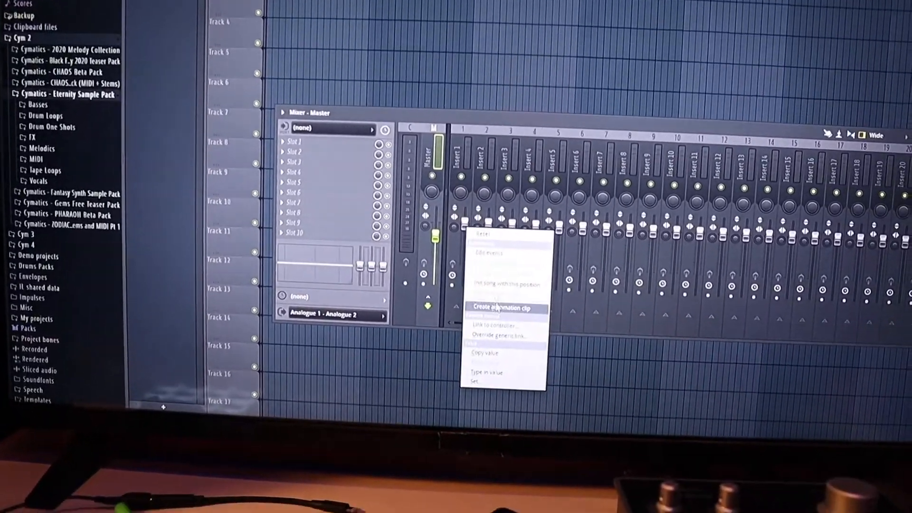
# - Confirm the Master fader's assignment to the hardware MIDI fader
pyautogui.click(492, 326)
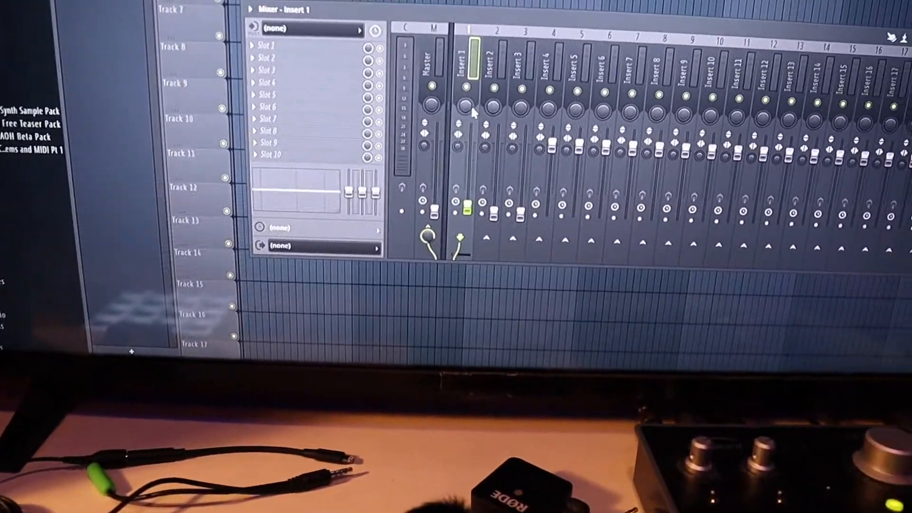
# - Bring up the Insert 1 volume fader's context menu
pyautogui.rightClick(469, 111)
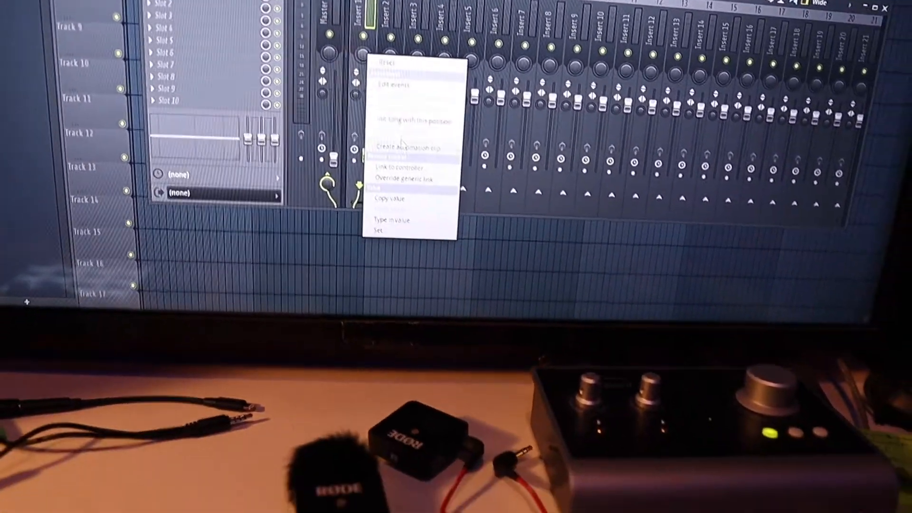